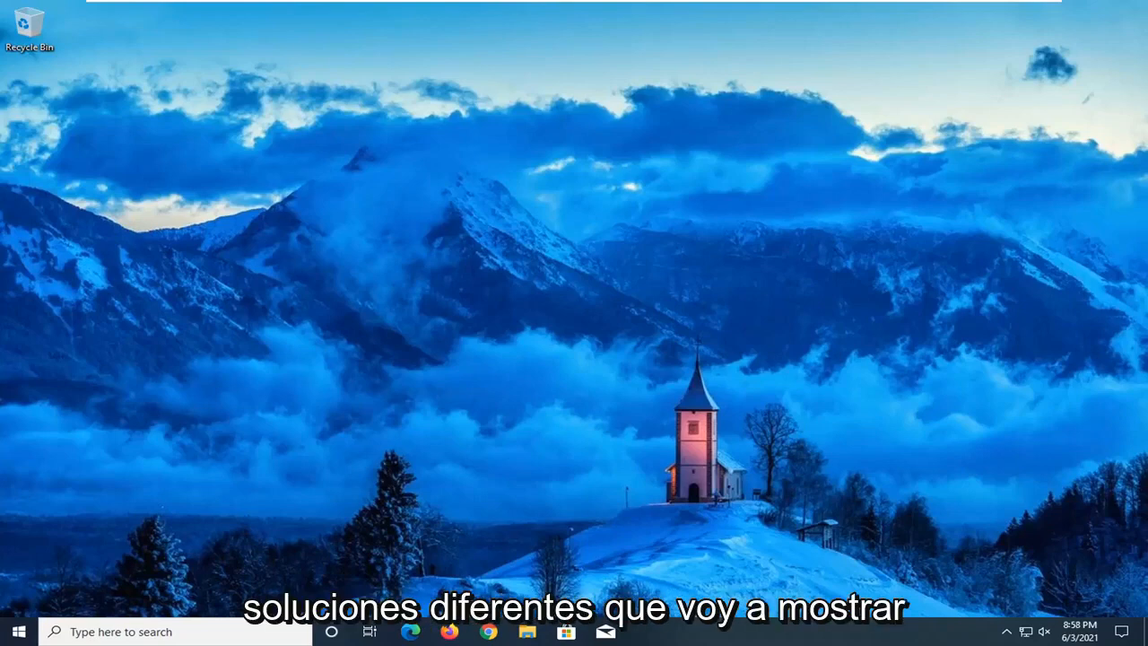
pyautogui.moveTo(292, 294)
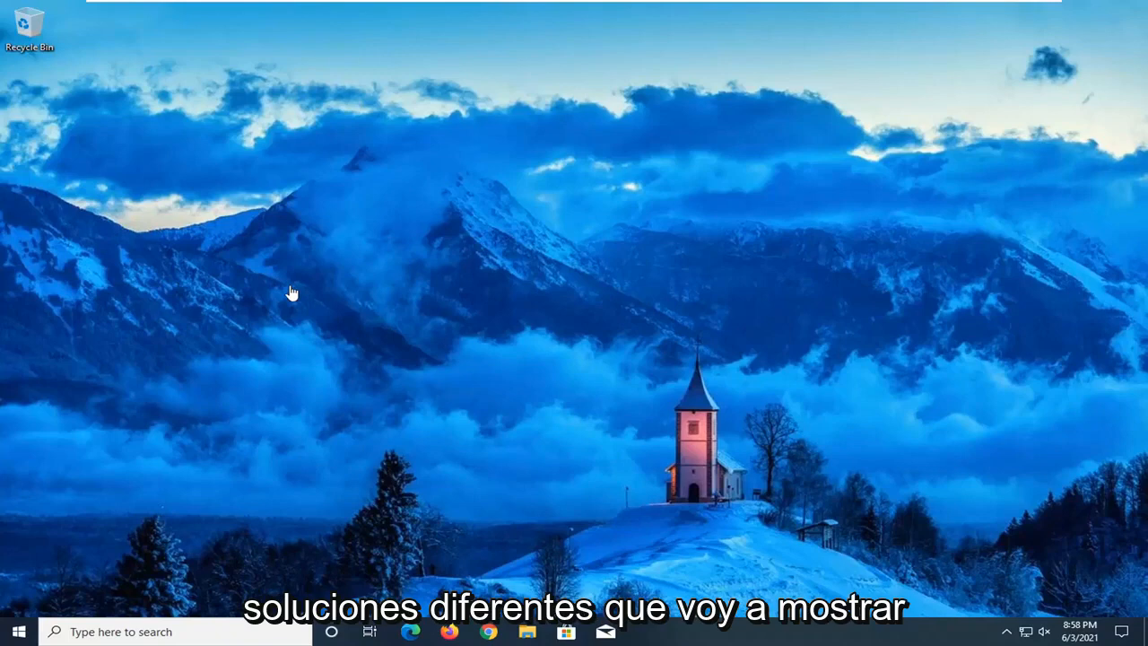
pyautogui.moveTo(339, 187)
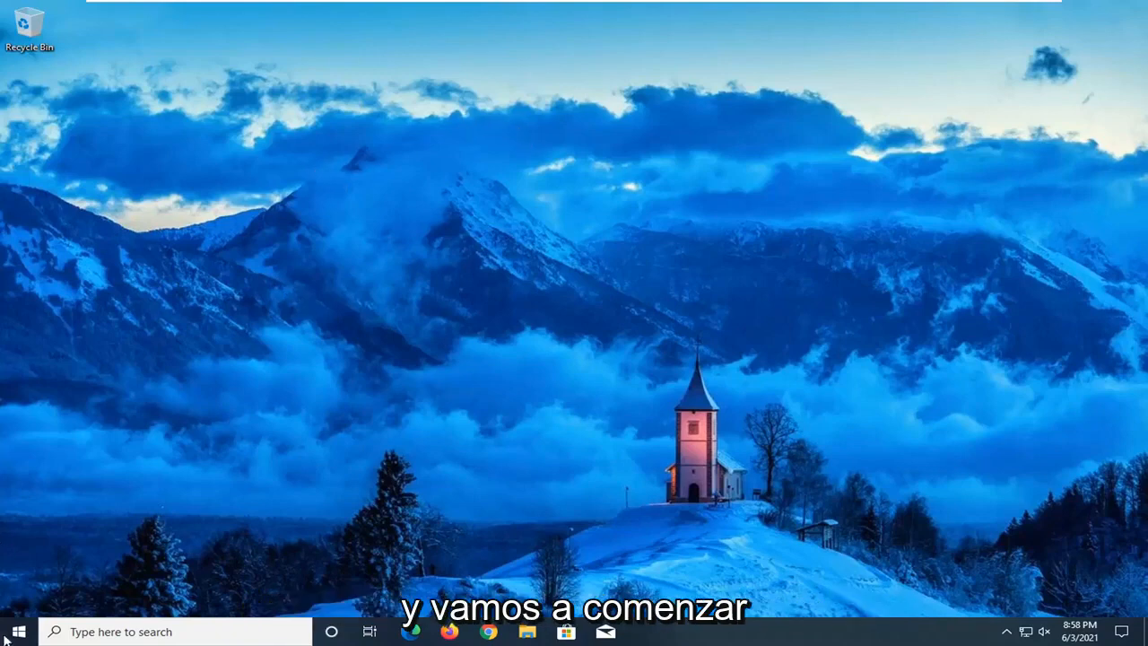
# Search the Start menu for 'troubleshoot' and open the Troubleshoot settings page.
pyautogui.click(18, 632)
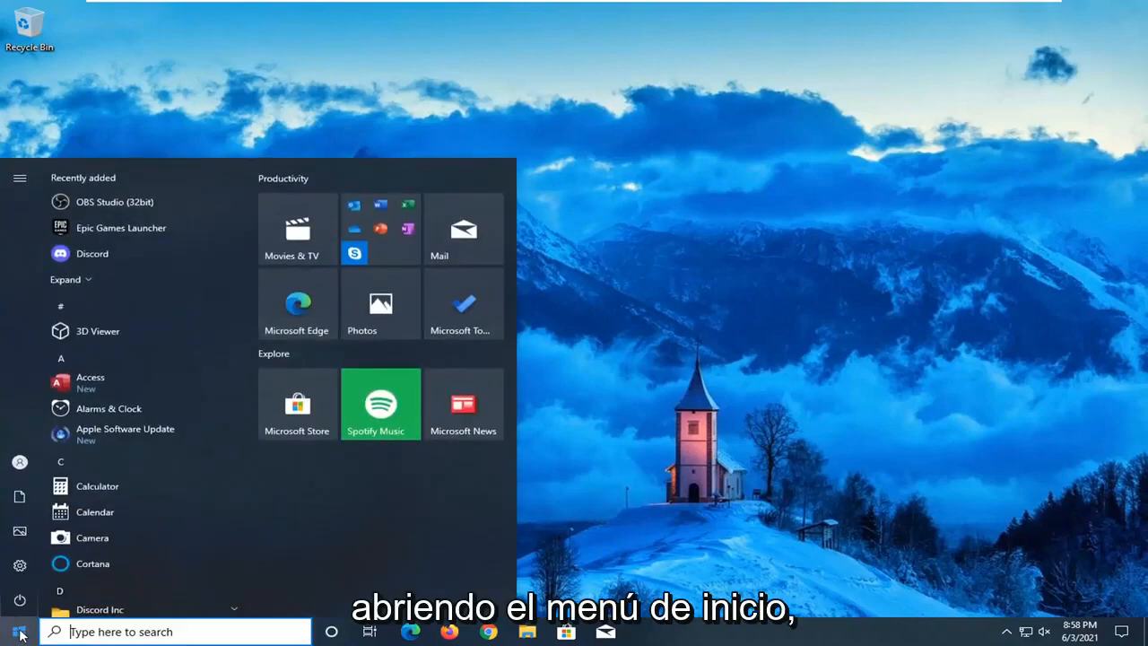
pyautogui.write('troubles')
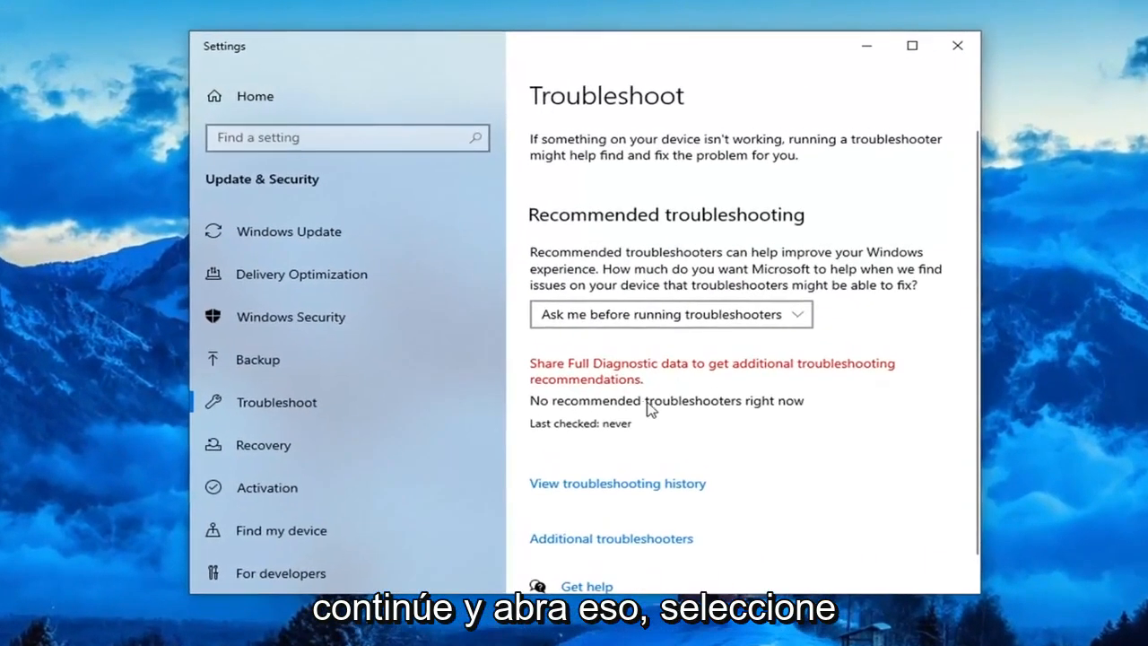
pyautogui.scroll(-3)
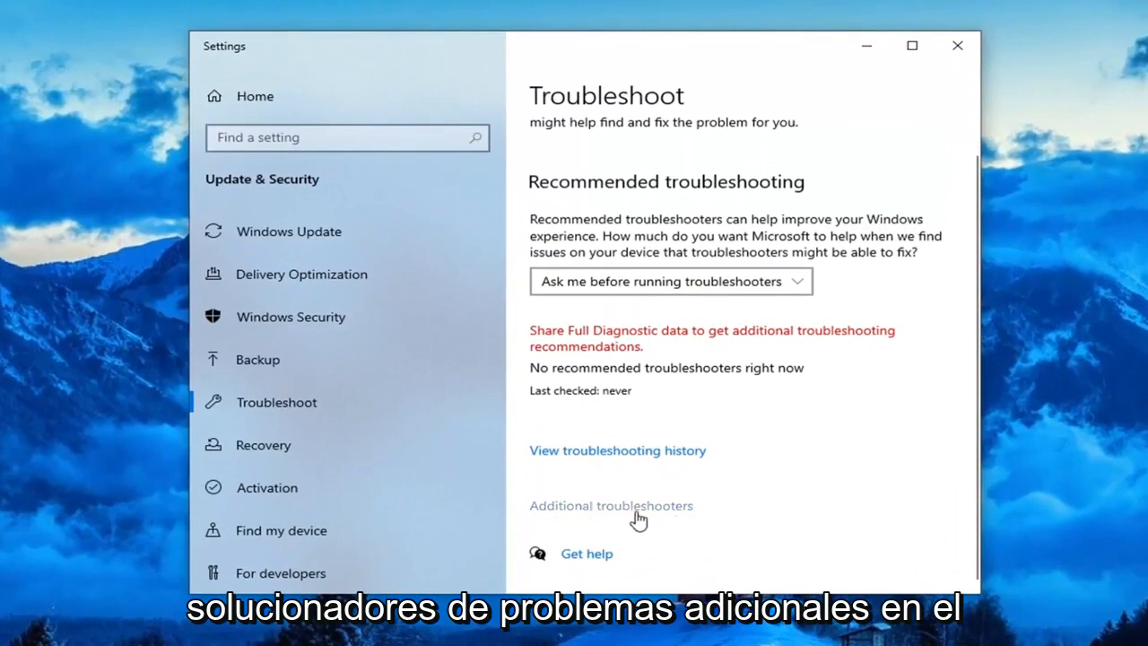
# Run the Keyboard troubleshooter from Additional troubleshooters until it reports no changes were necessary.
pyautogui.click(611, 505)
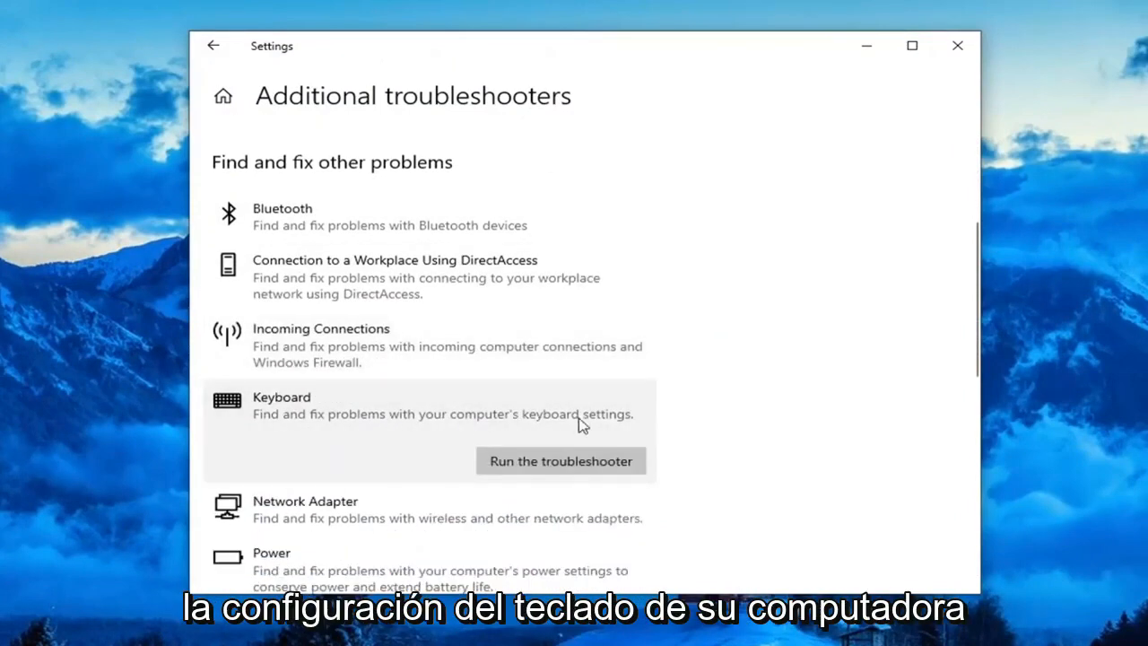
pyautogui.click(560, 461)
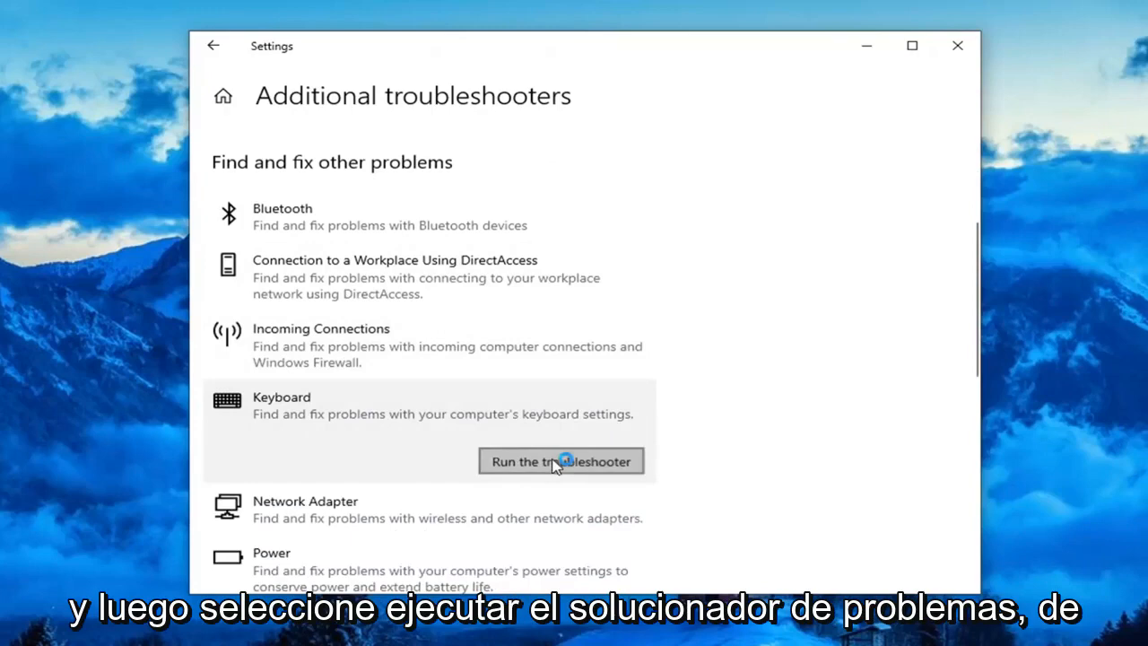
pyautogui.click(560, 460)
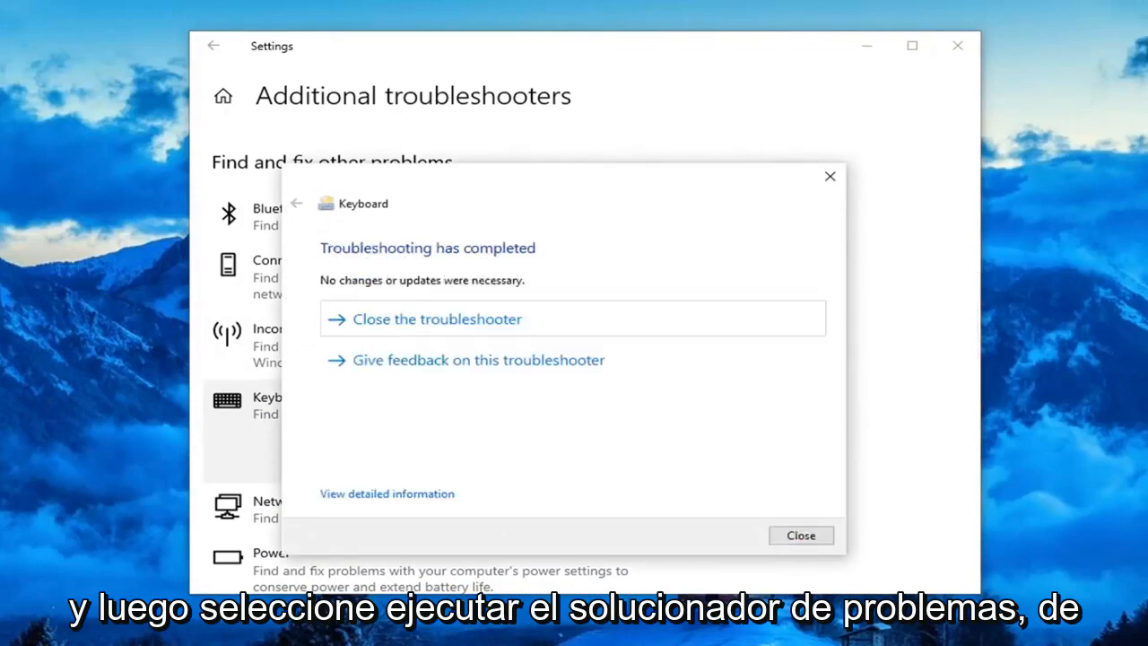
pyautogui.moveTo(688, 239)
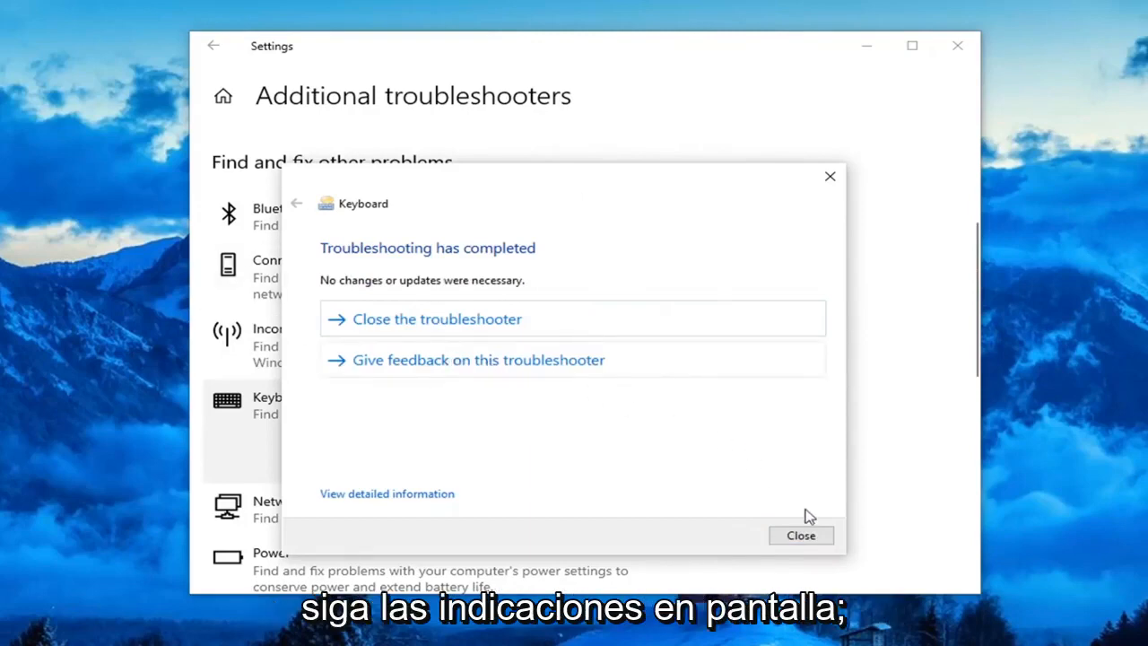
# Close the finished troubleshooter, return to Settings home, and open Ease of Access down to Interaction.
pyautogui.click(800, 534)
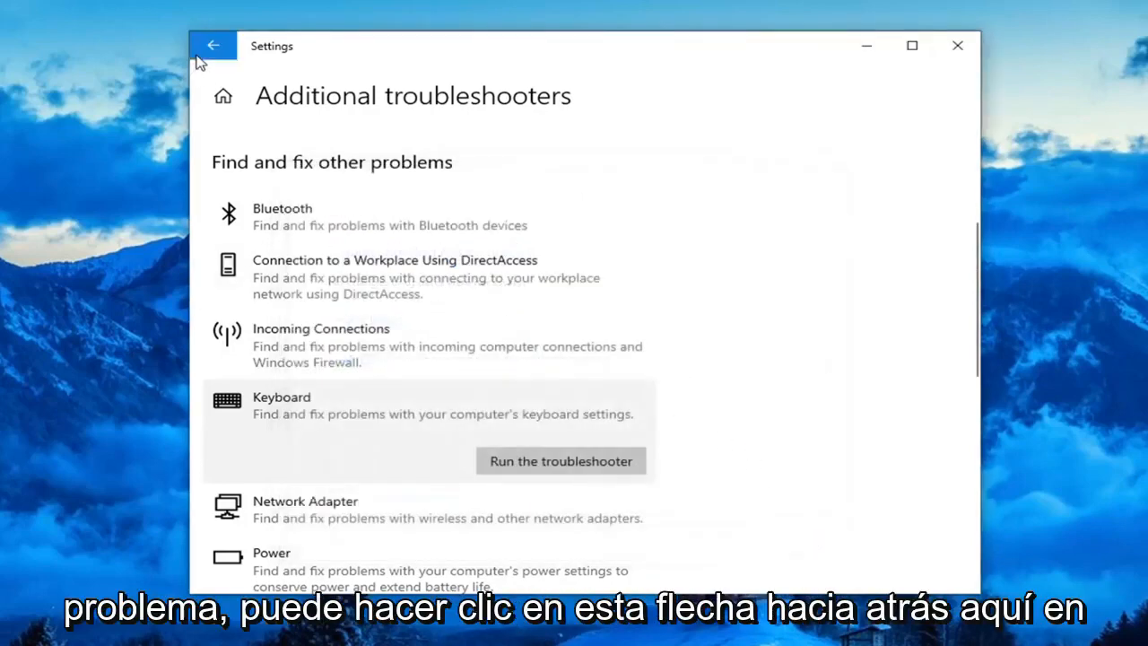
pyautogui.click(212, 44)
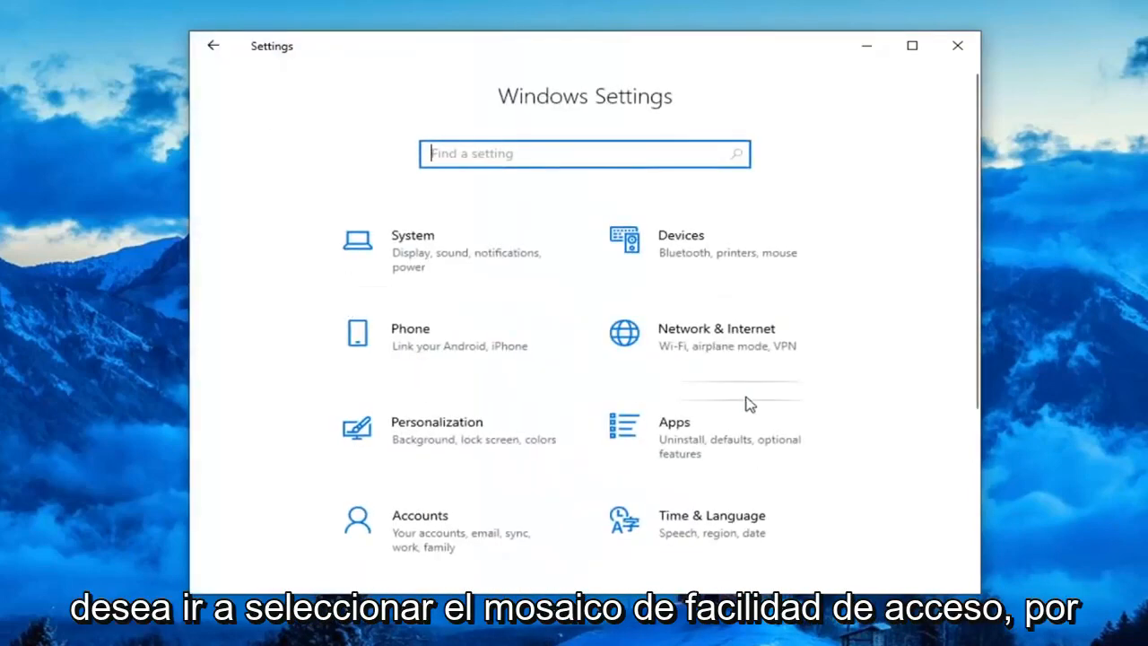
pyautogui.scroll(-3)
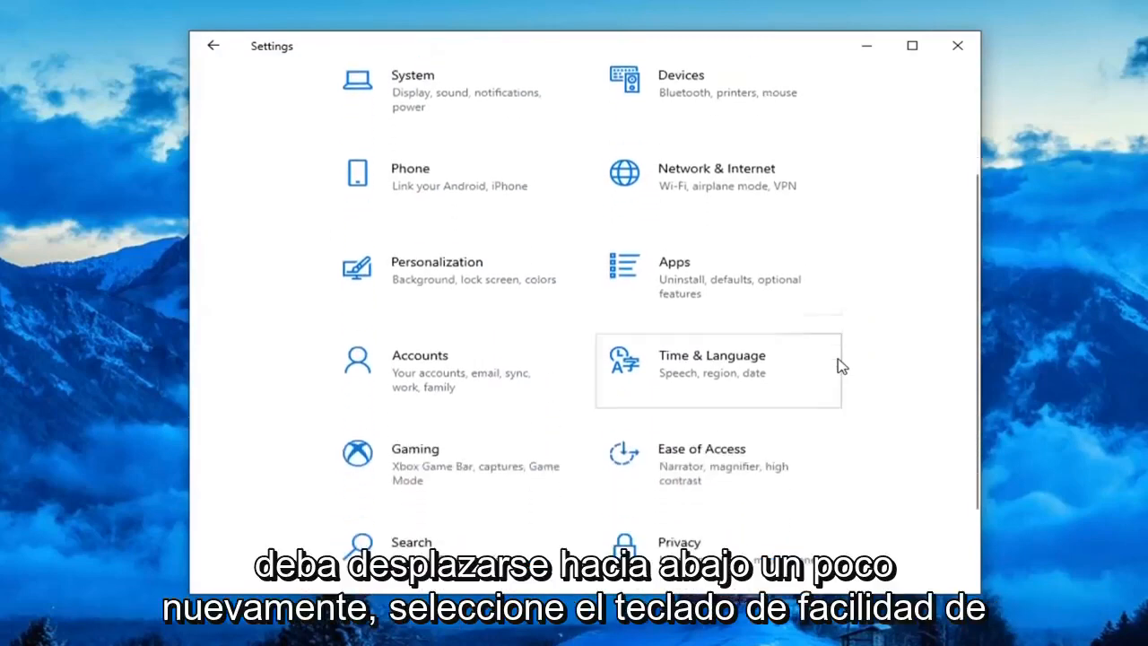
pyautogui.scroll(-3)
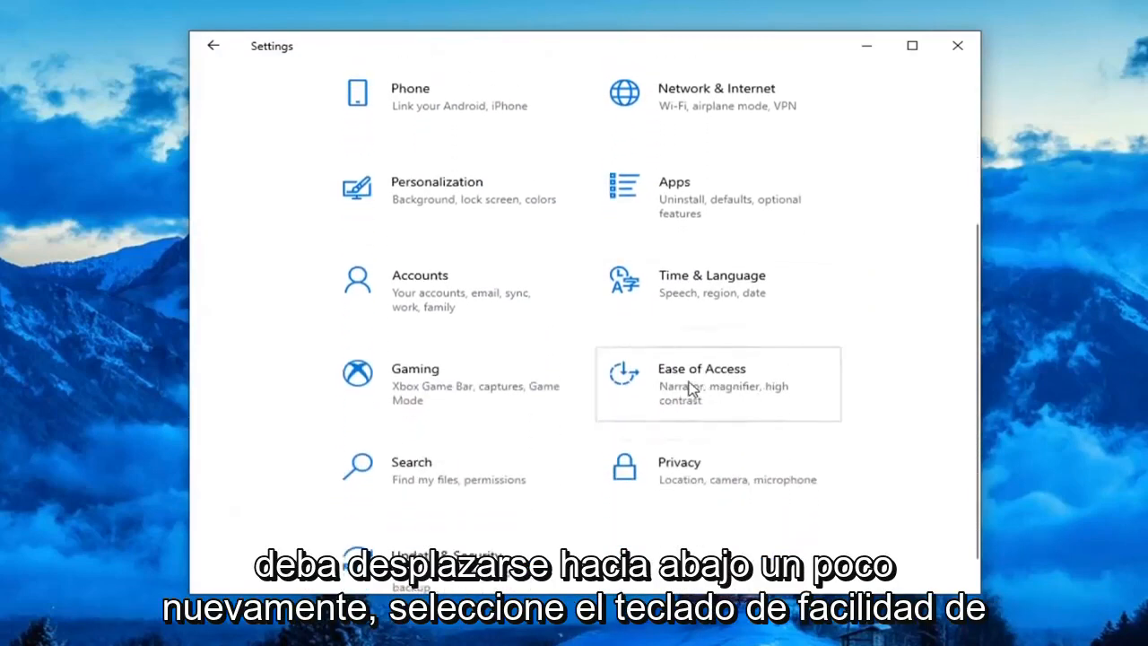
pyautogui.click(701, 368)
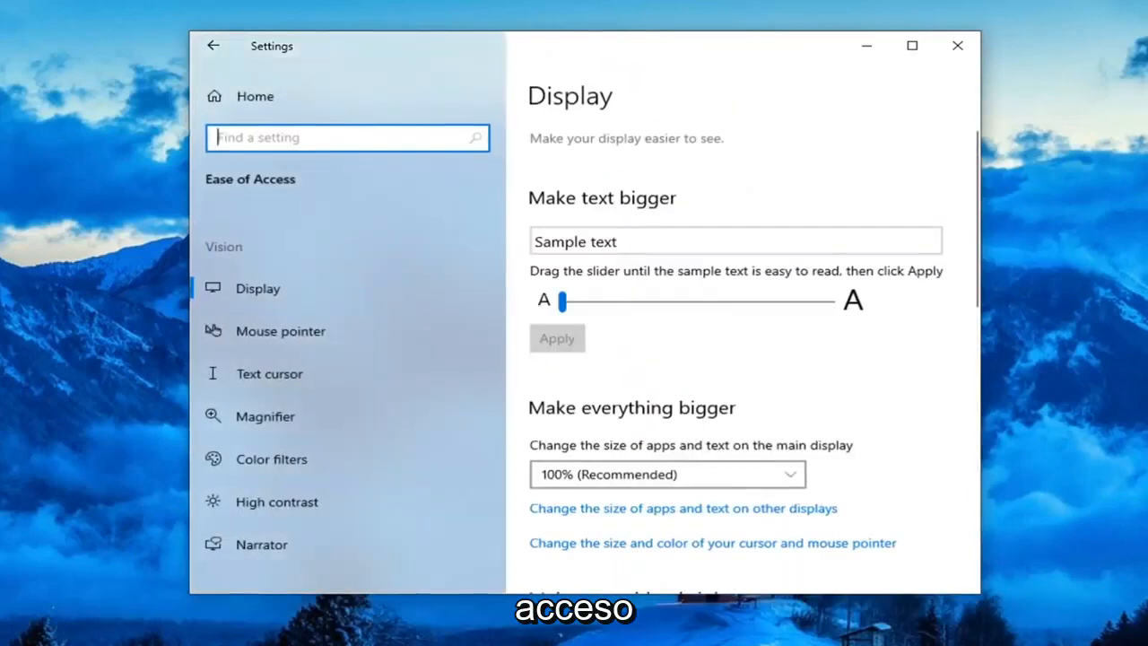
pyautogui.moveTo(244, 459)
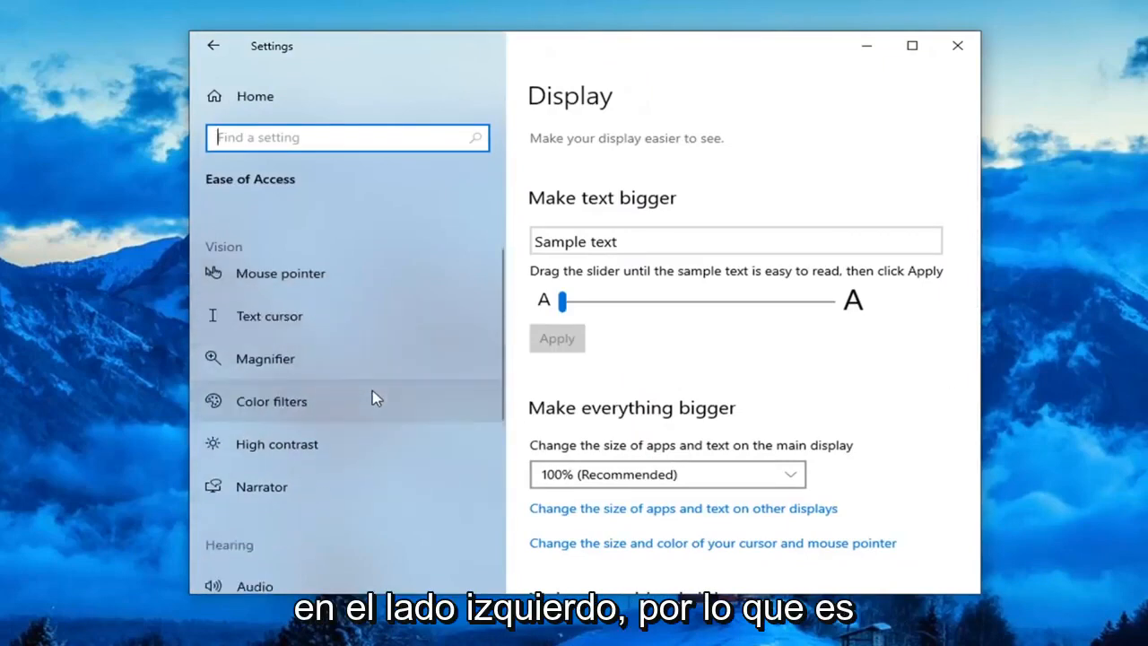
pyautogui.scroll(-3)
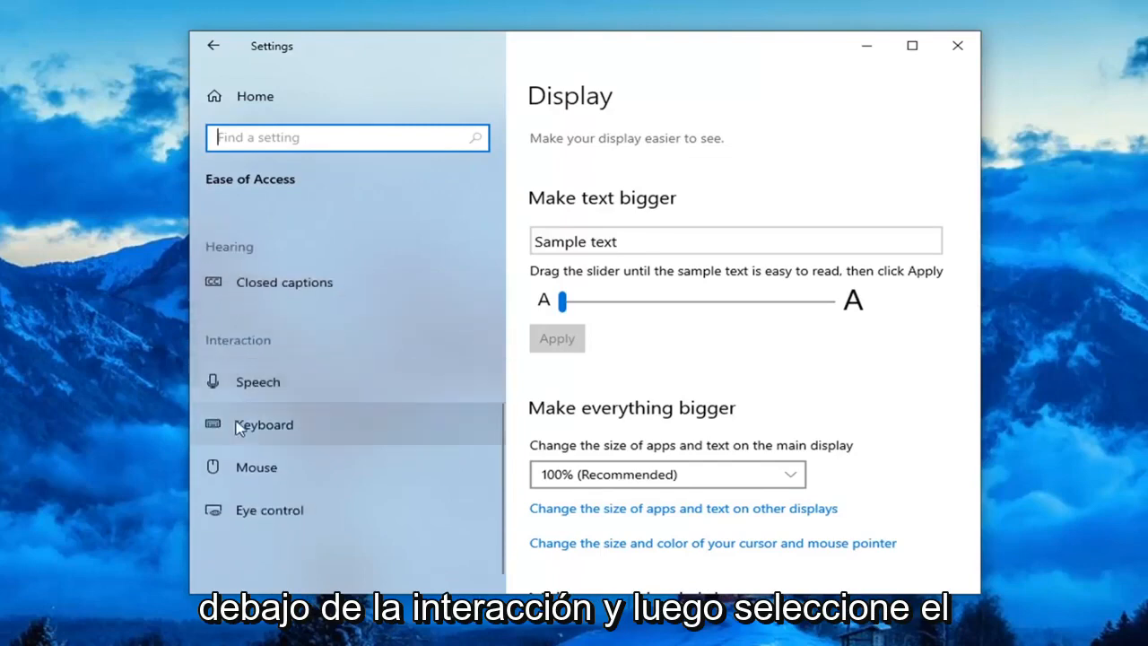
# On the Keyboard page under Interaction, verify Sticky, Toggle and Filter Keys read Off, then close Settings.
pyautogui.click(264, 424)
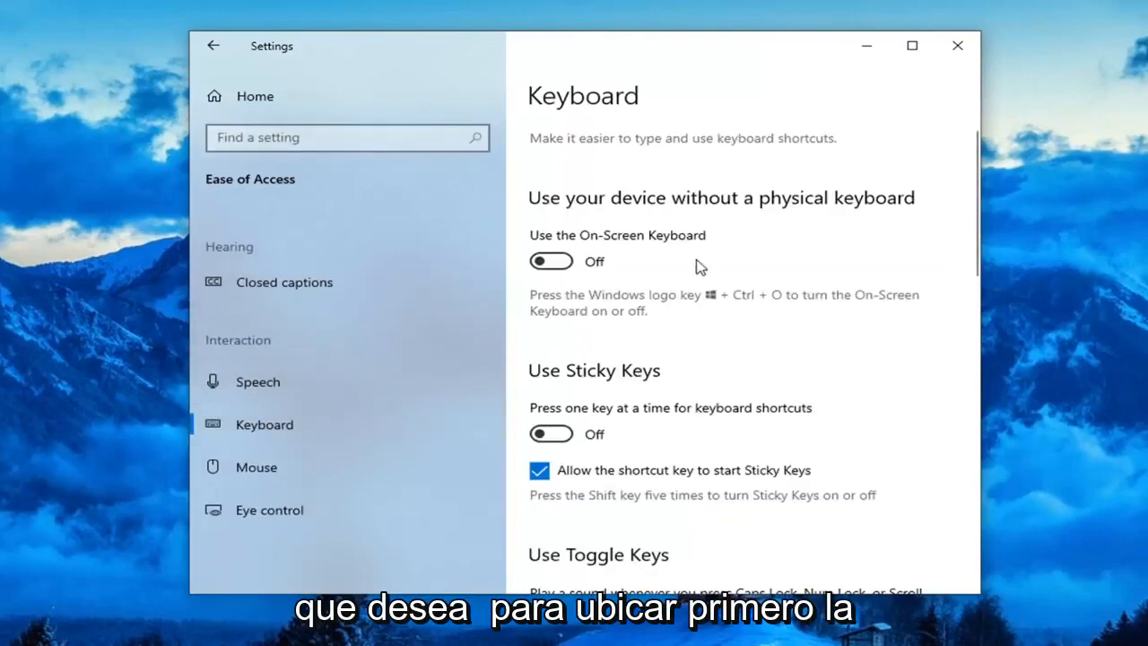
pyautogui.scroll(-3)
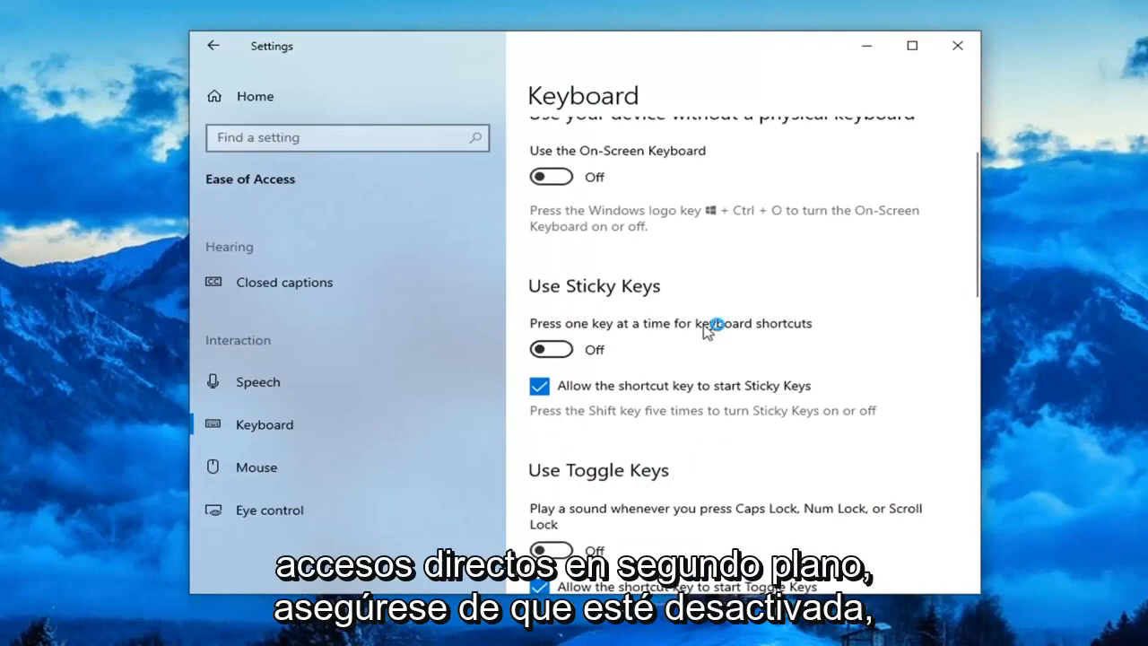
pyautogui.scroll(-3)
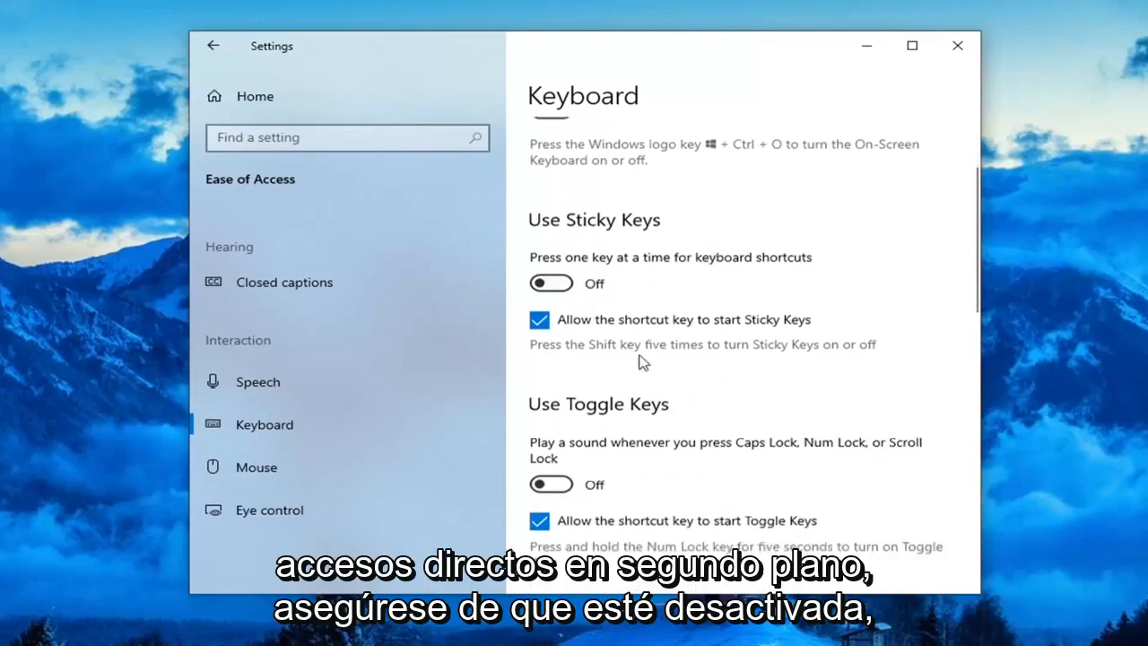
pyautogui.scroll(-3)
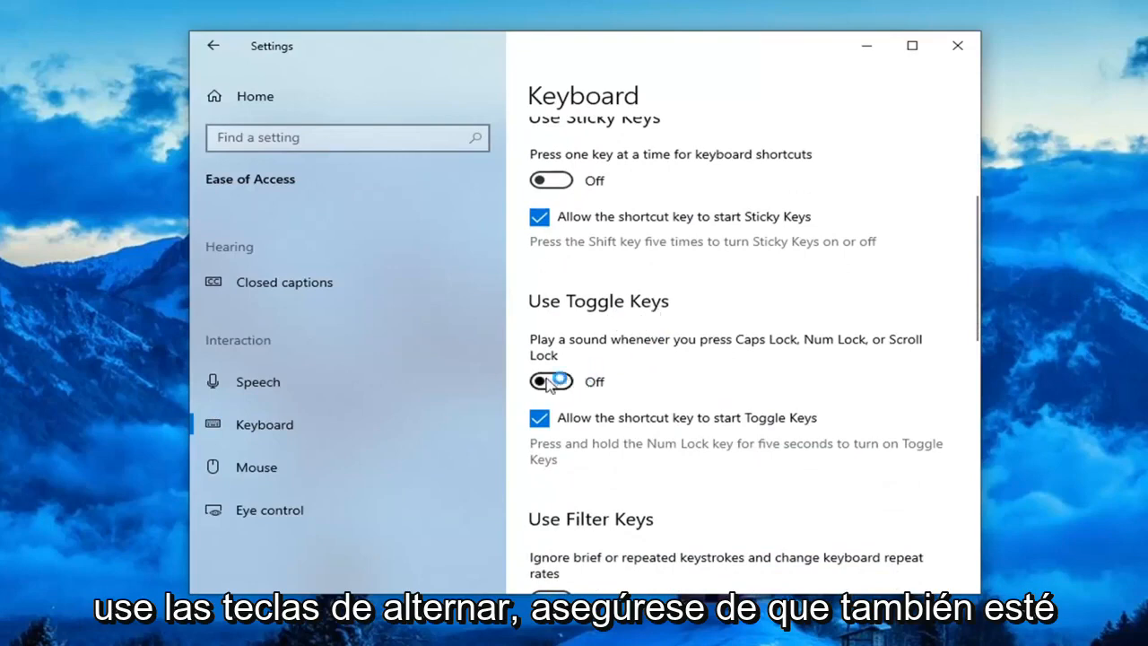
pyautogui.scroll(-3)
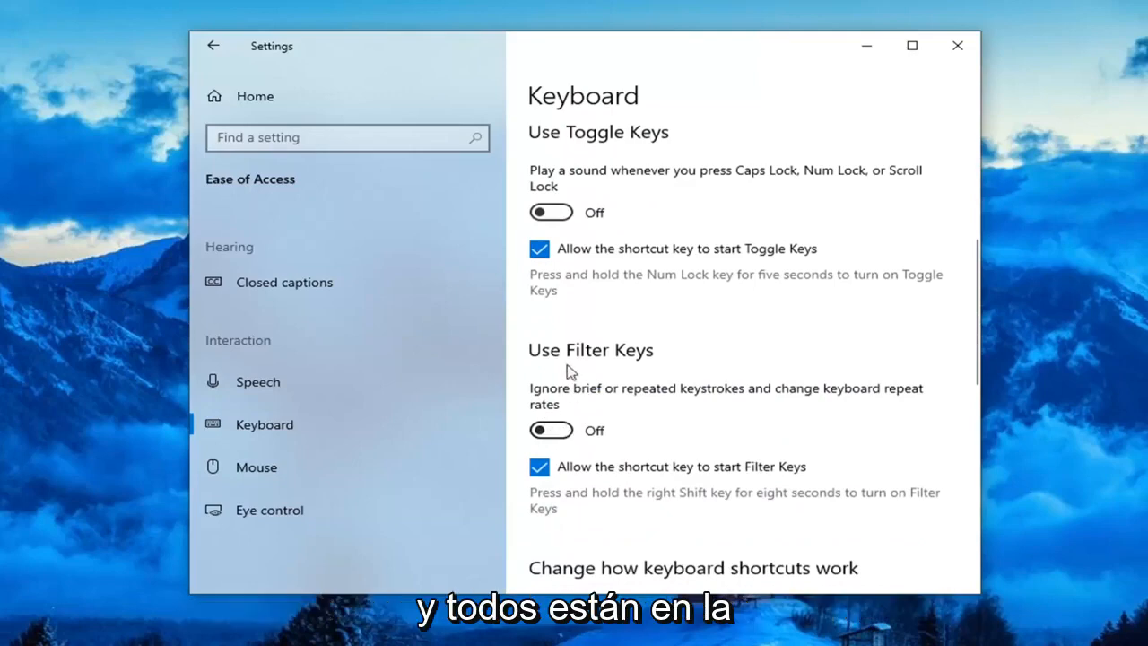
pyautogui.scroll(-3)
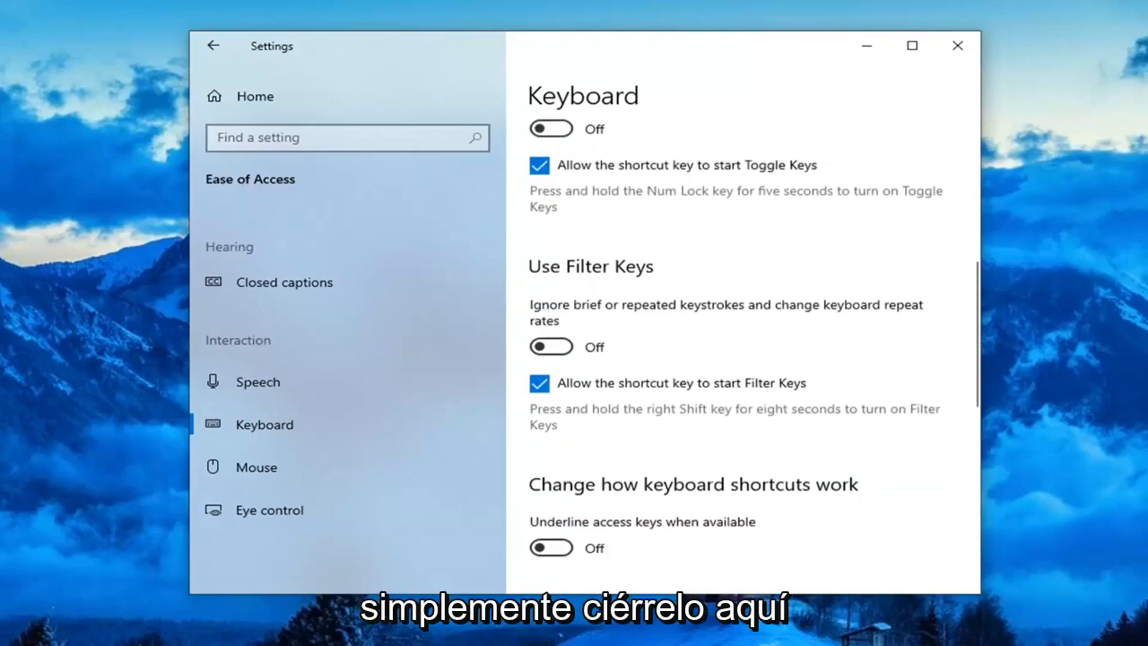
pyautogui.click(956, 46)
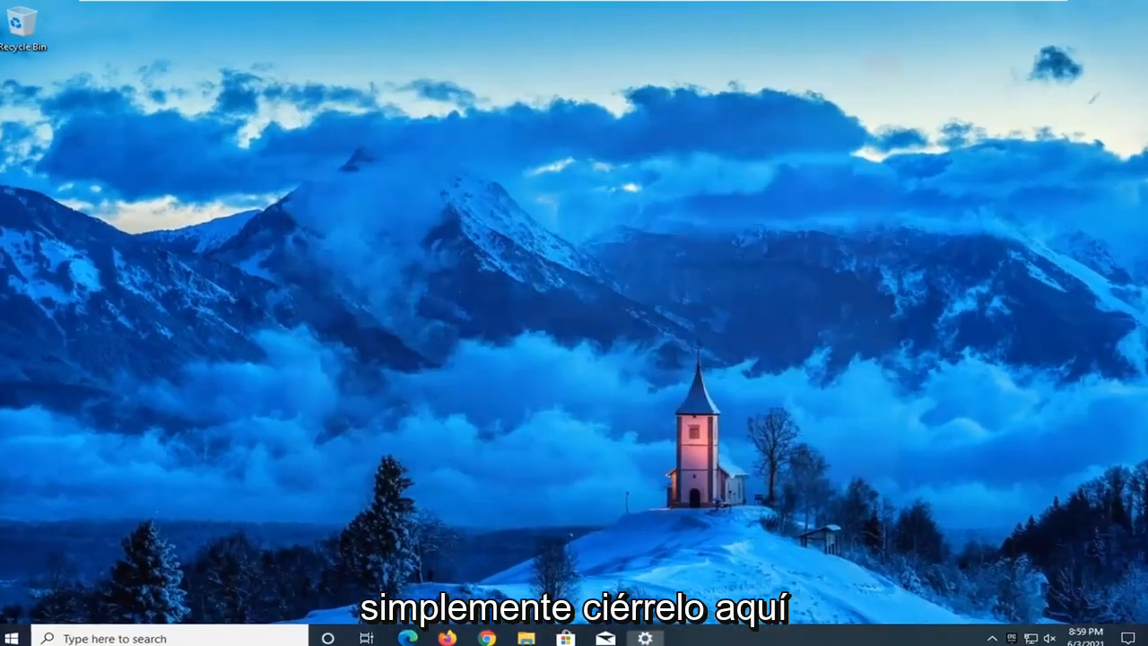